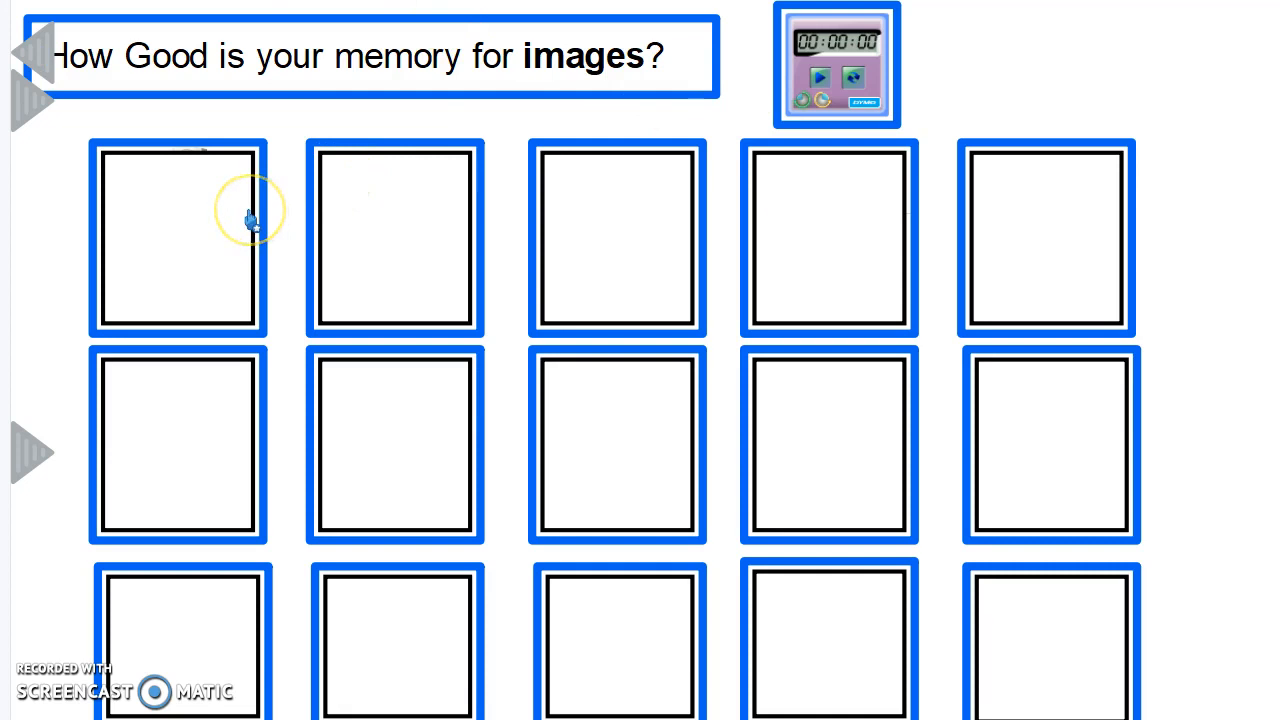
{"action": "mouse_move", "coordinate": [700, 76]}
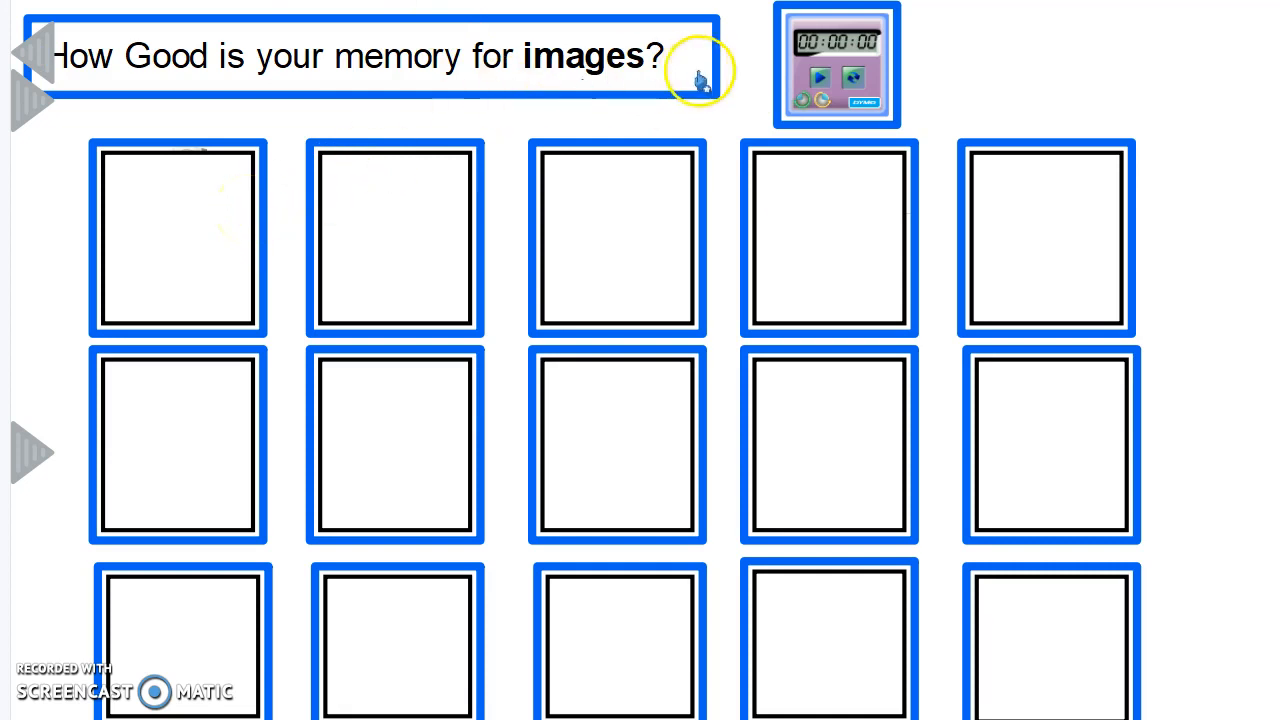
{"action": "mouse_move", "coordinate": [660, 90]}
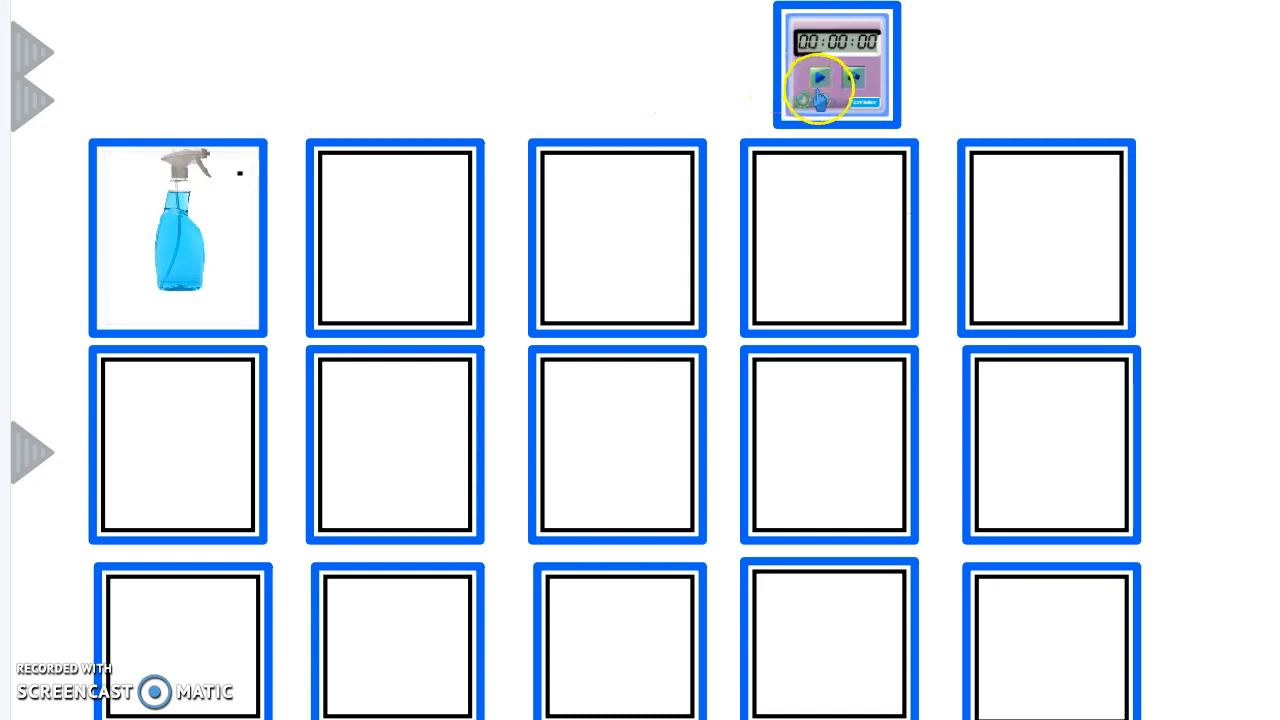
Start the timer and uncover the final box to reveal the bread image
{"action": "left_click", "coordinate": [820, 78]}
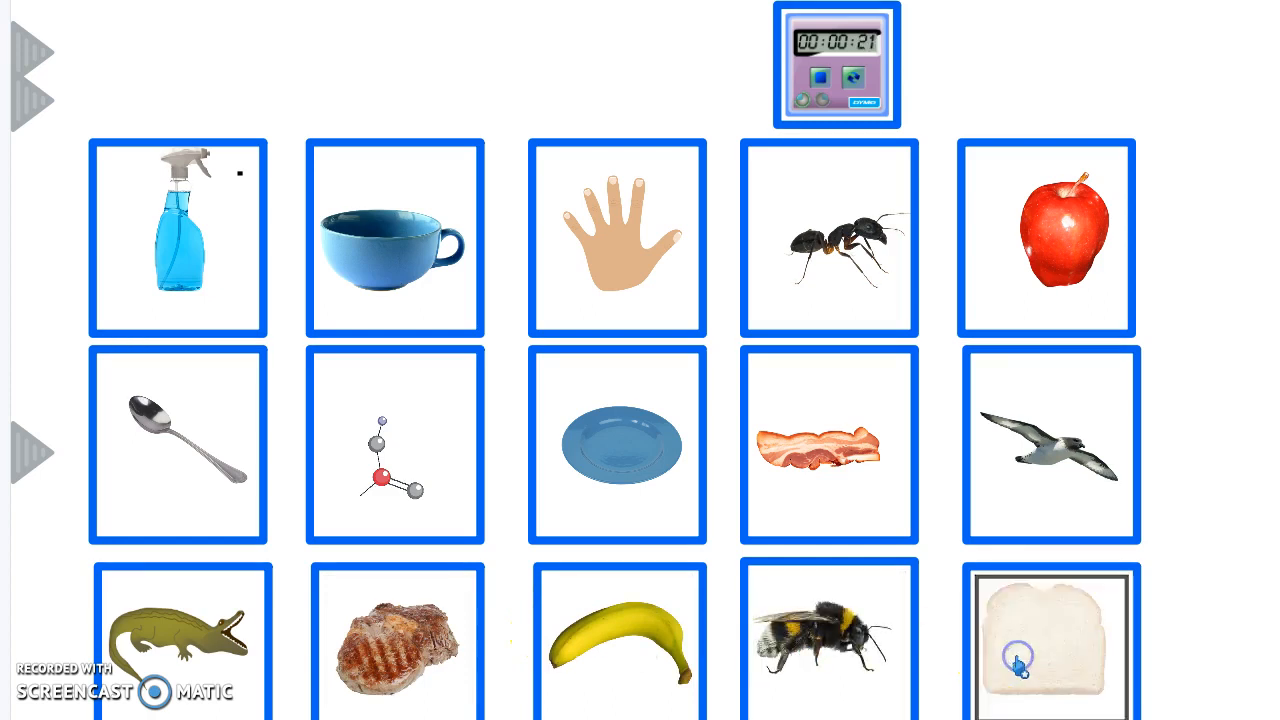
{"action": "left_click", "coordinate": [1020, 660]}
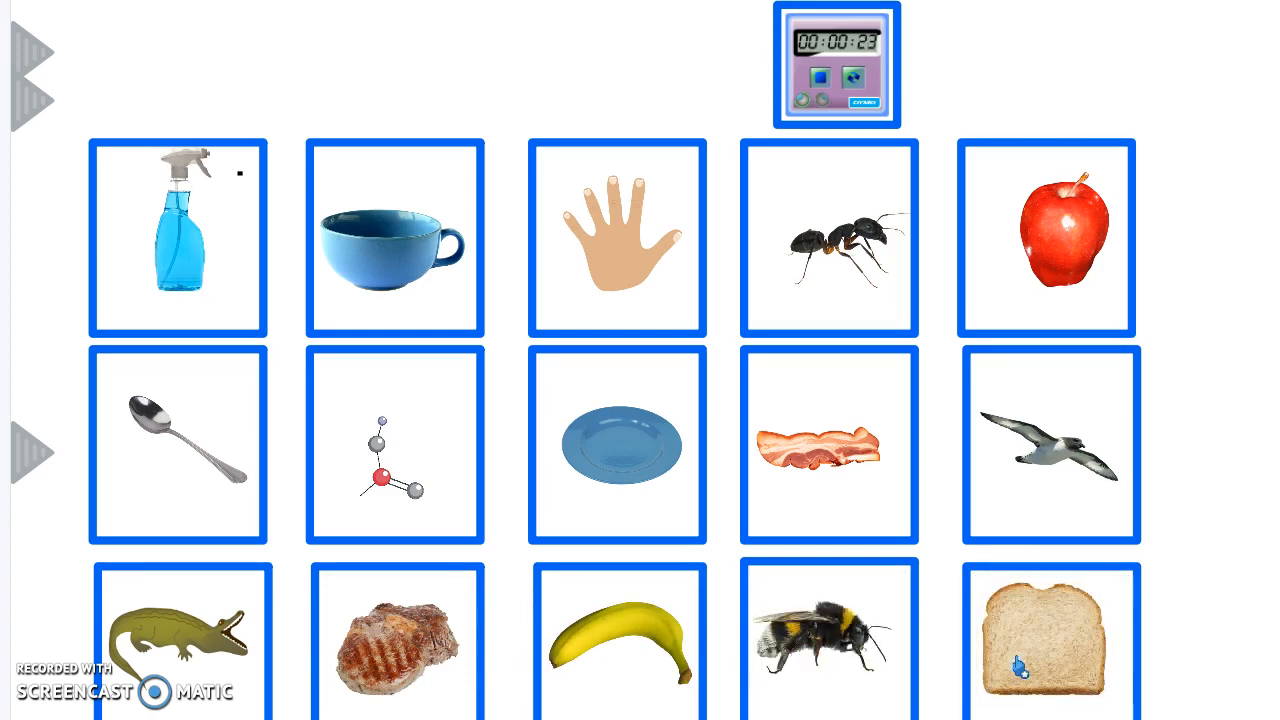